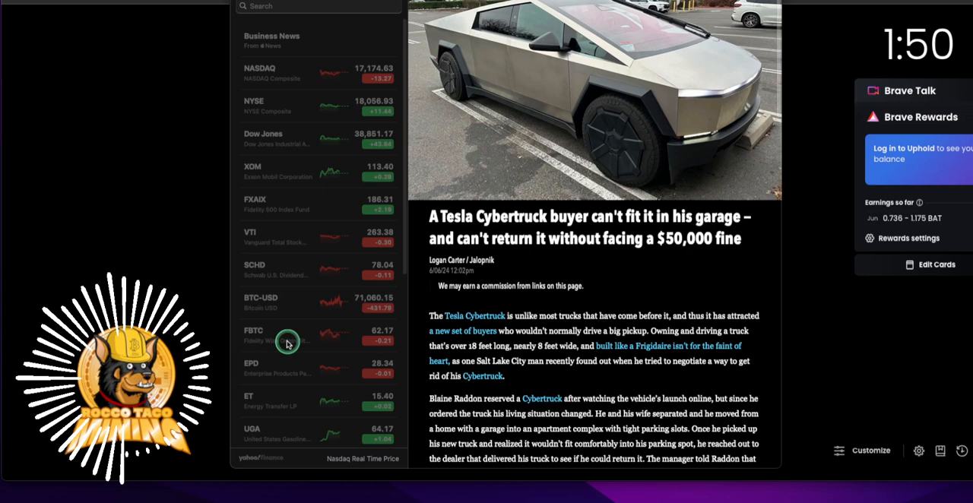
mouse_move(454, 283)
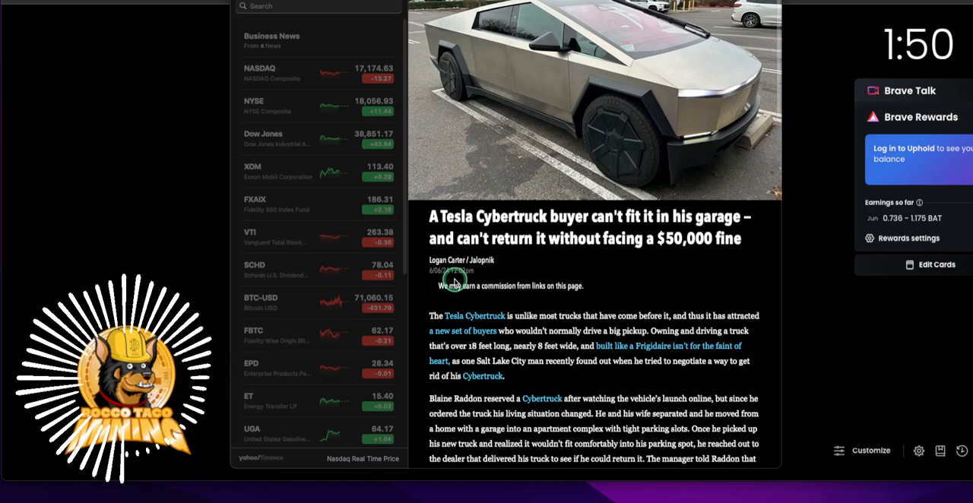
mouse_move(475, 255)
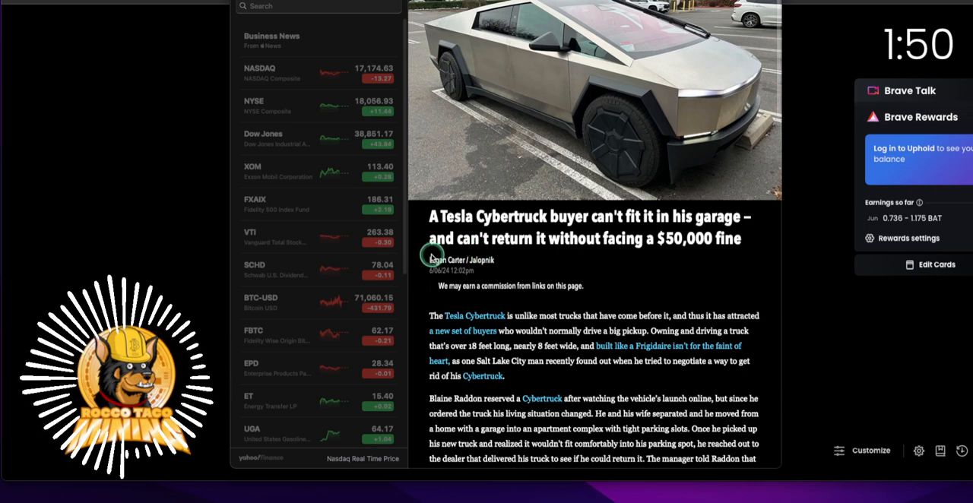
mouse_move(513, 339)
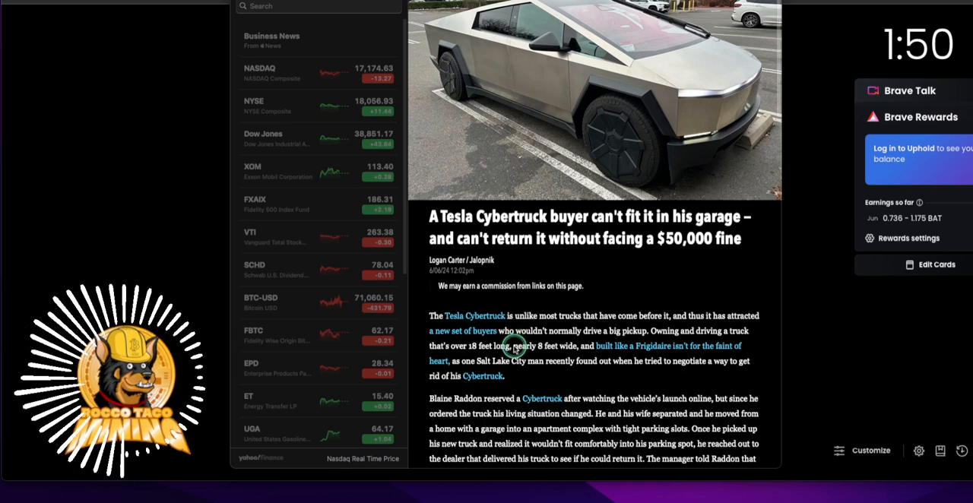
scroll("down", 3)
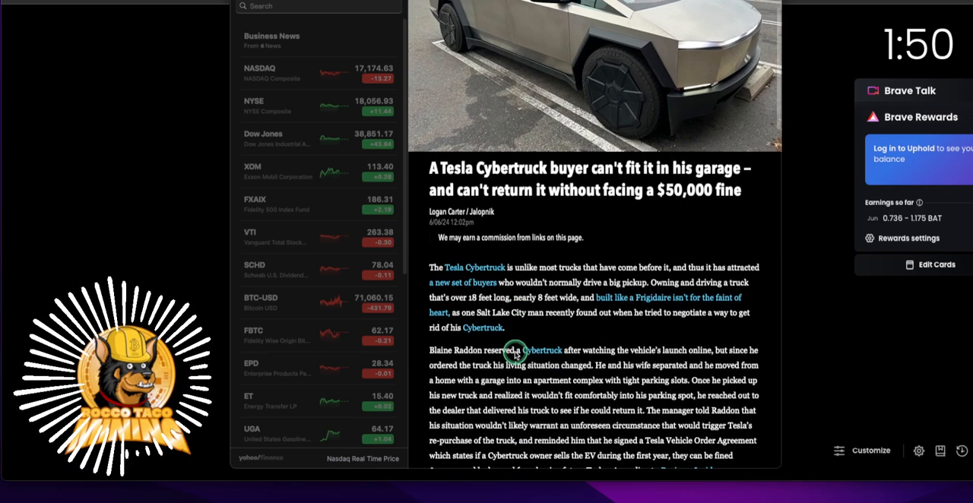
scroll("down", 3)
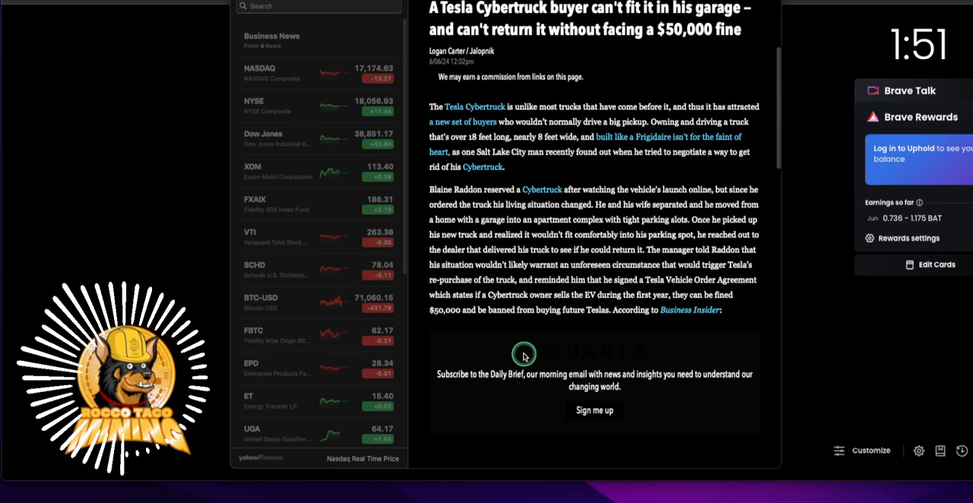
scroll("down", 3)
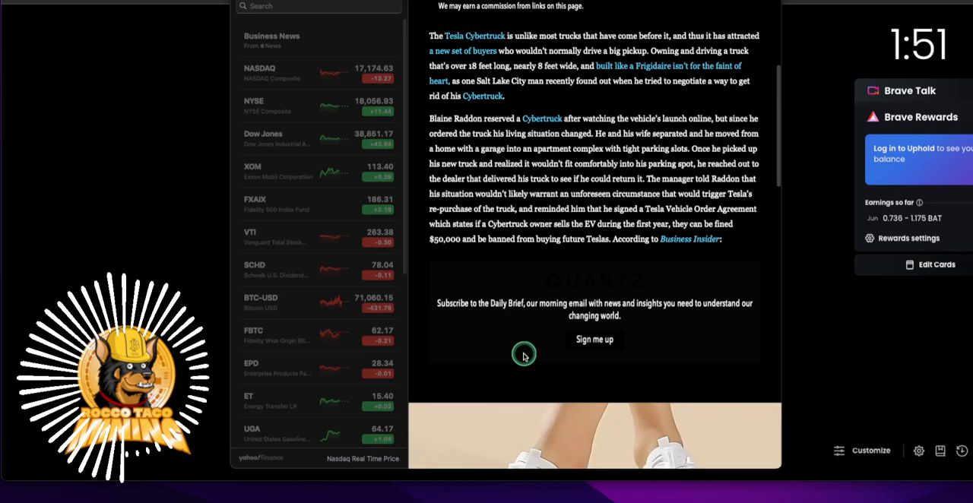
scroll("up", 3)
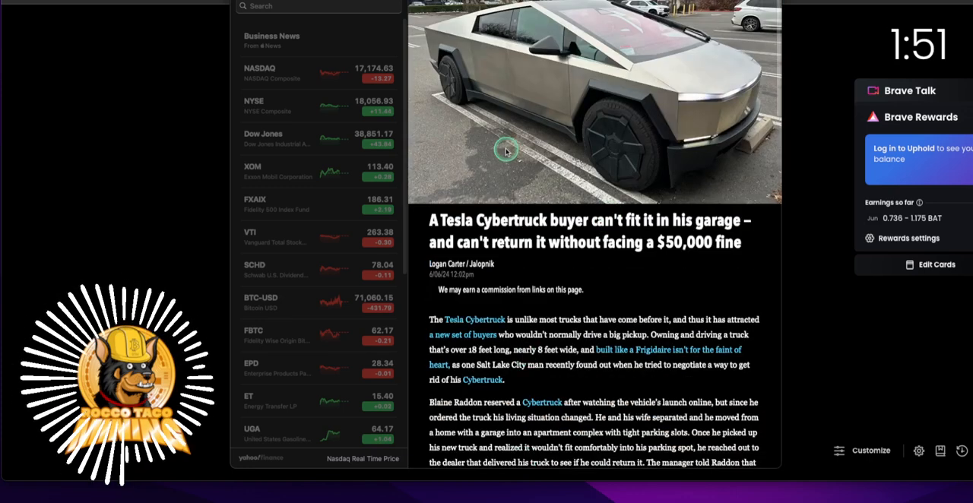
mouse_move(627, 135)
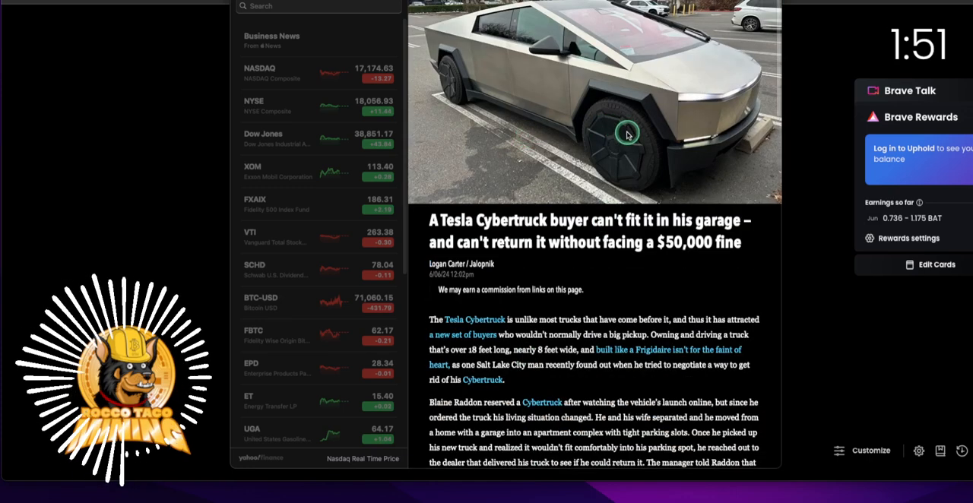
mouse_move(626, 175)
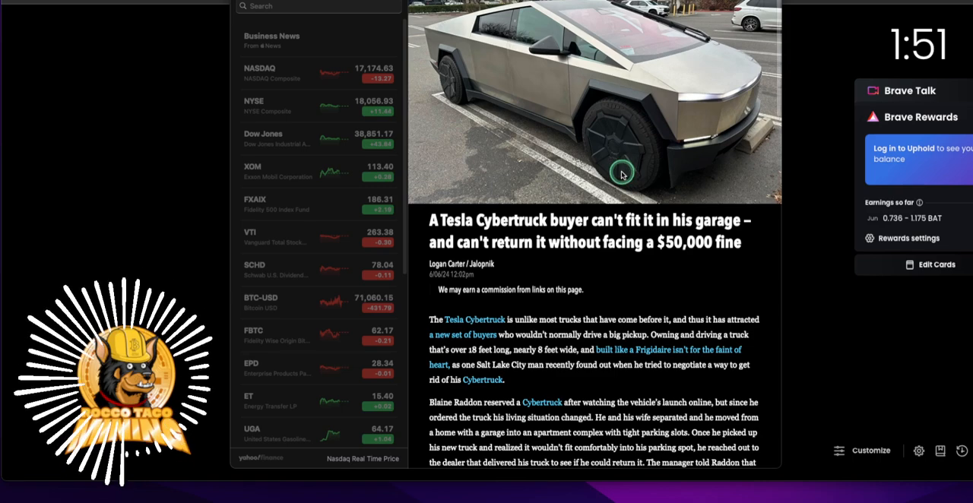
scroll("down", 3)
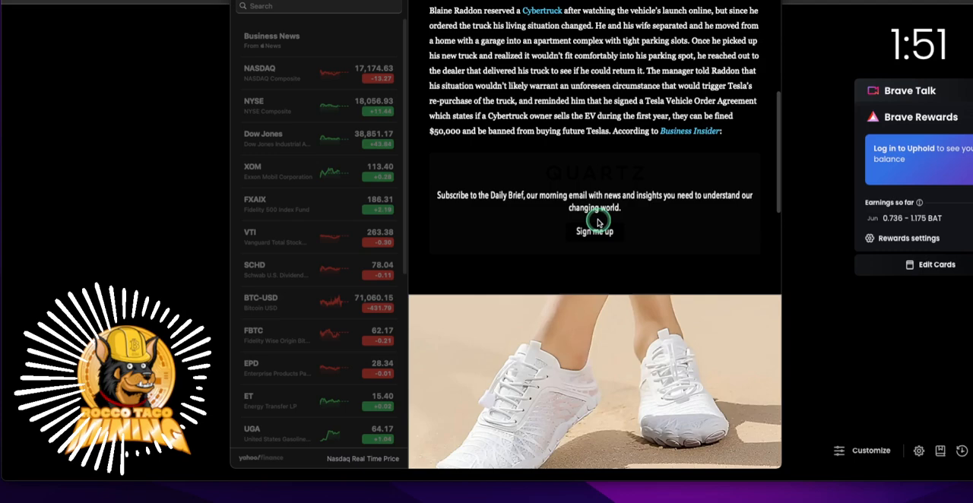
scroll("down", 3)
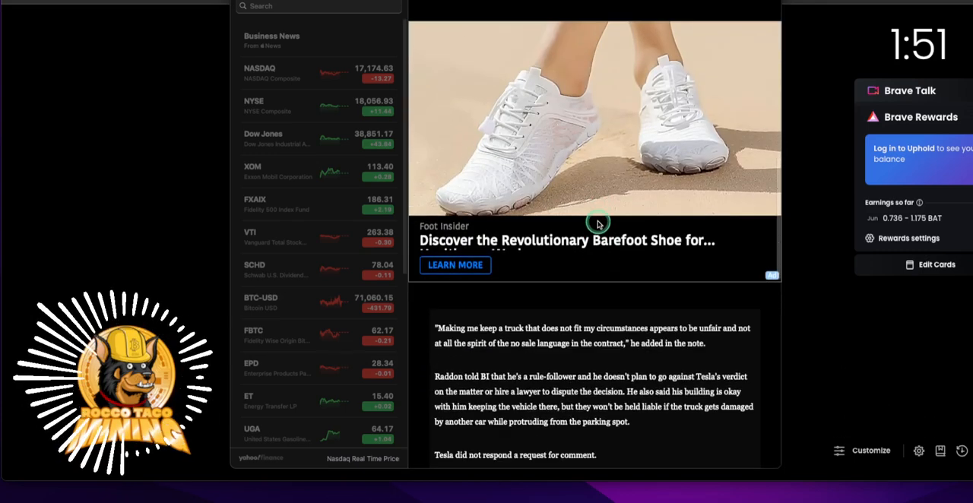
scroll("down", 3)
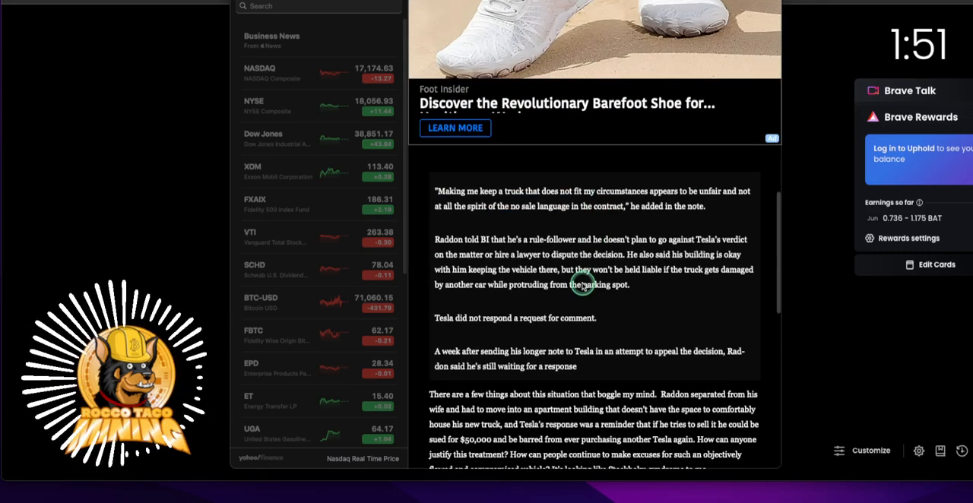
scroll("down", 3)
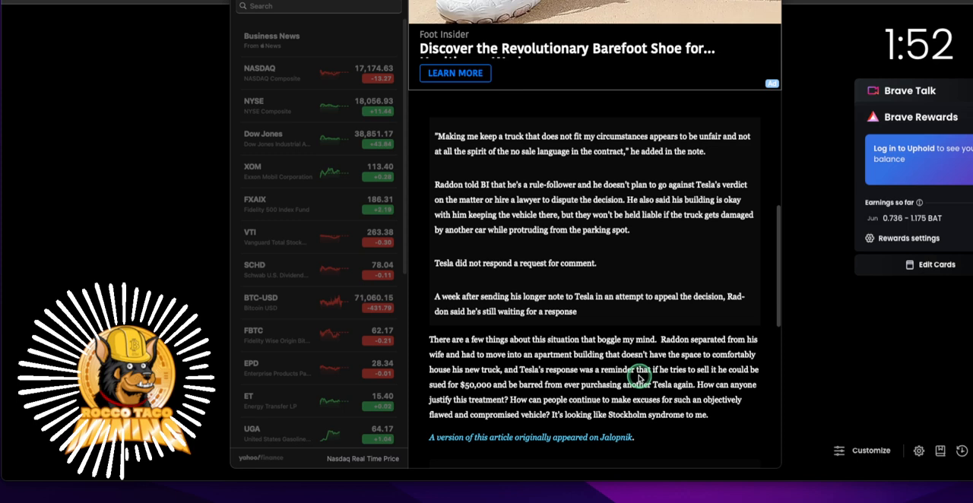
mouse_move(645, 401)
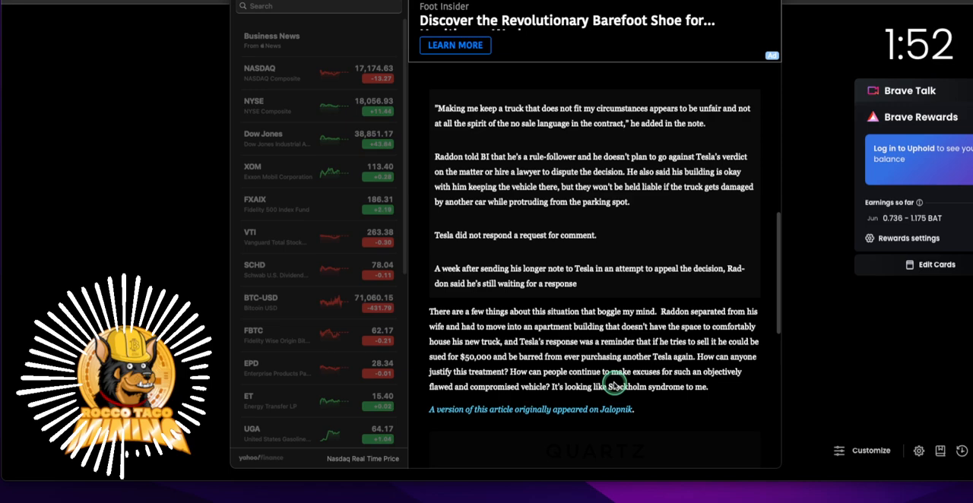
scroll("up", 3)
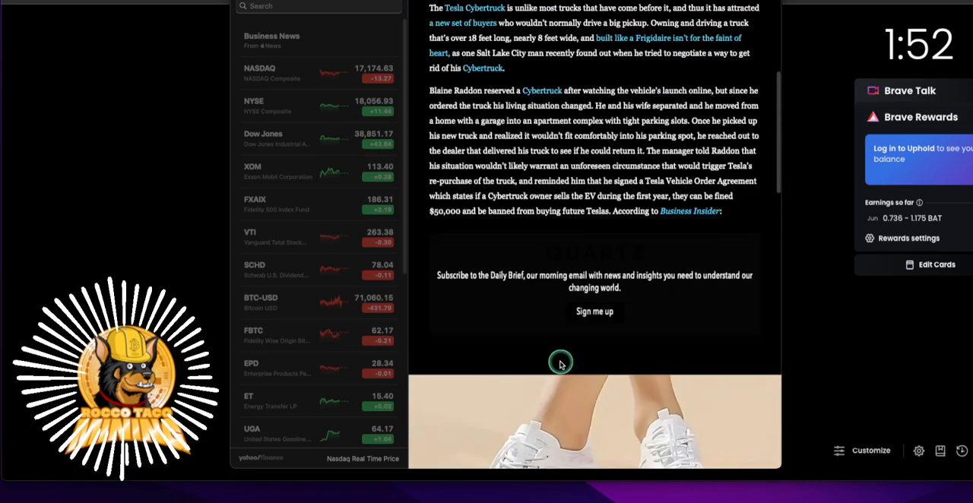
scroll("up", 3)
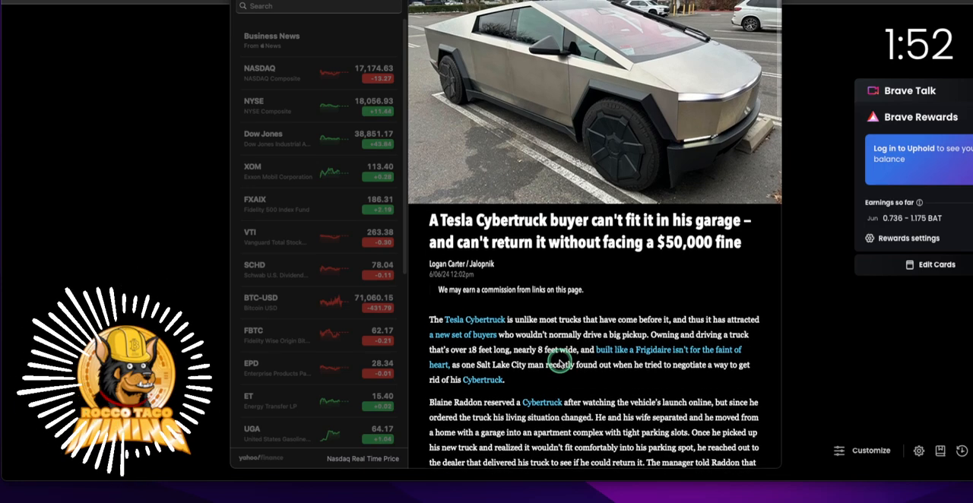
scroll("down", 3)
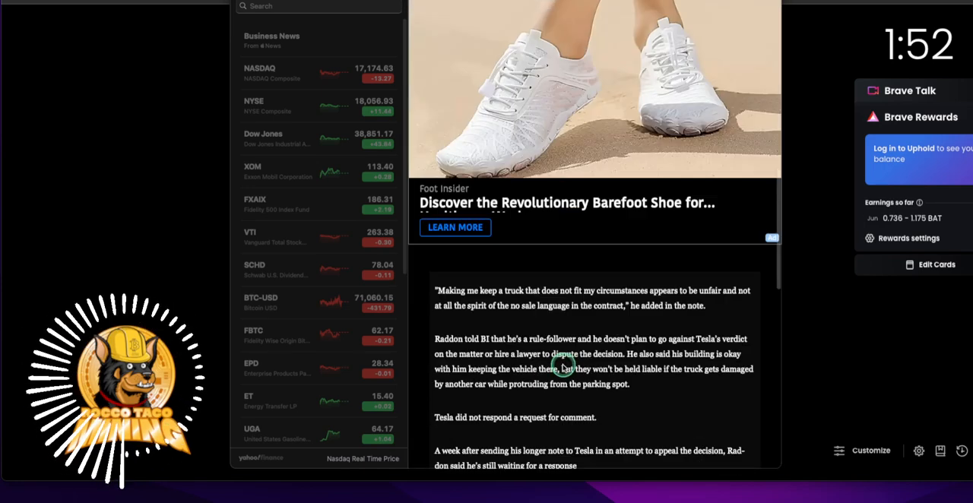
scroll("down", 3)
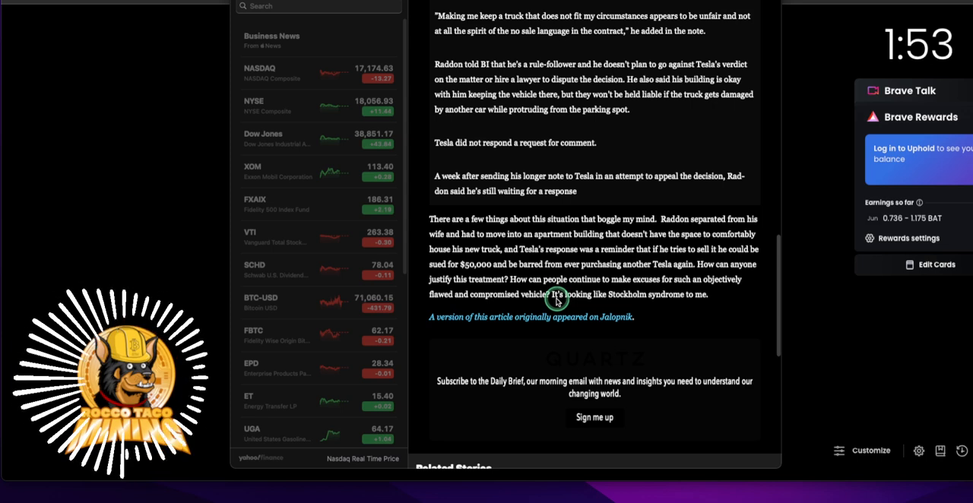
mouse_move(515, 295)
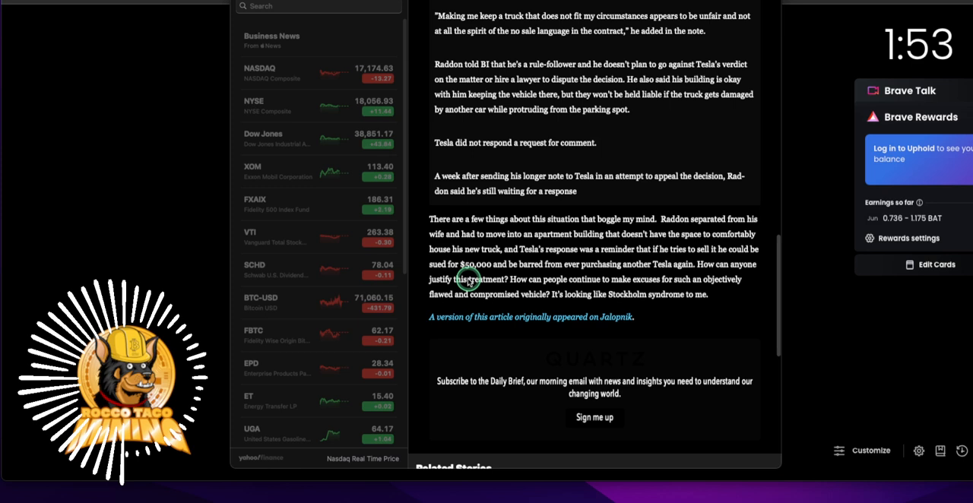
mouse_move(555, 304)
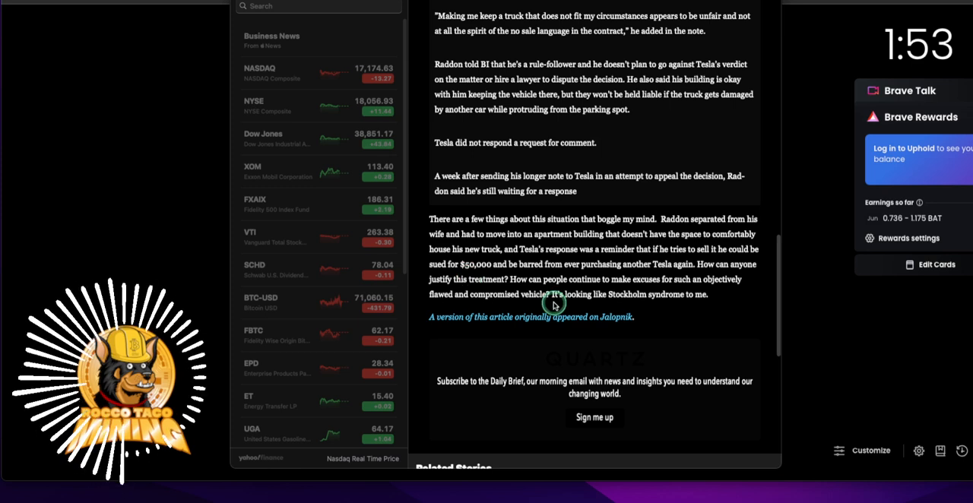
mouse_move(540, 299)
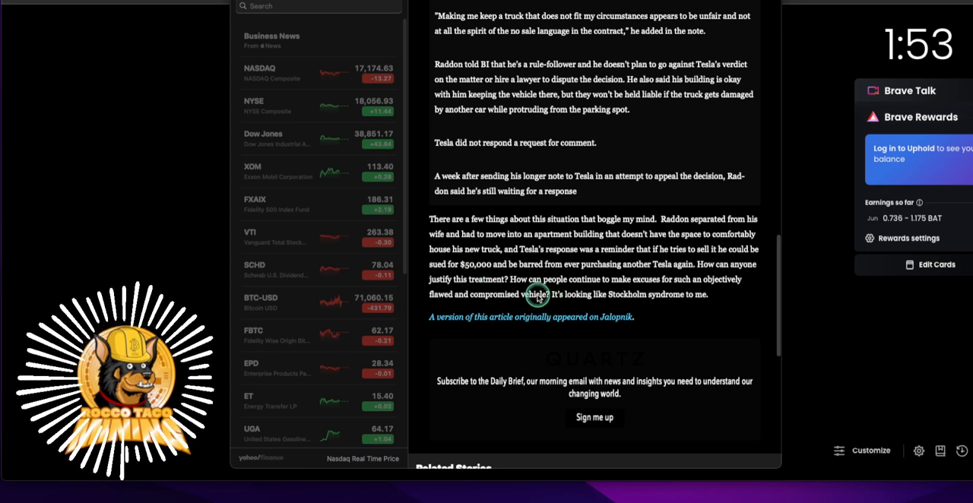
mouse_move(523, 306)
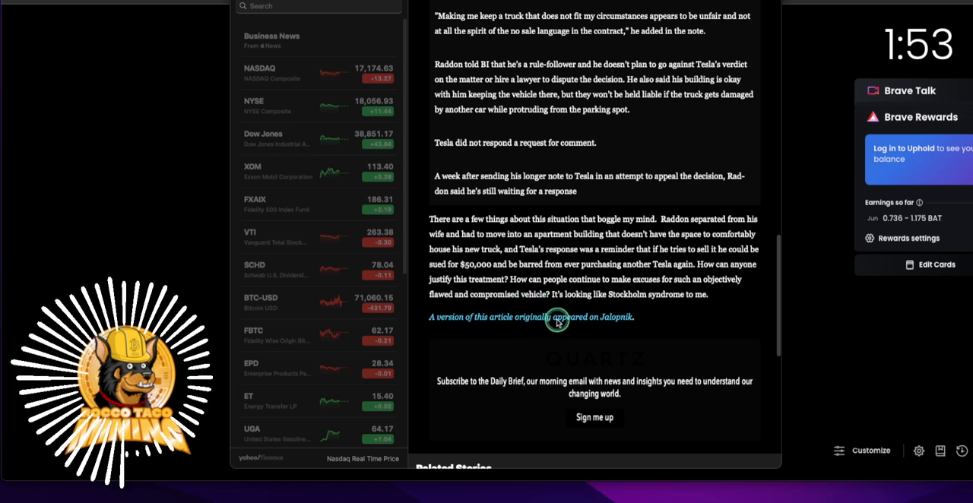
scroll("down", 3)
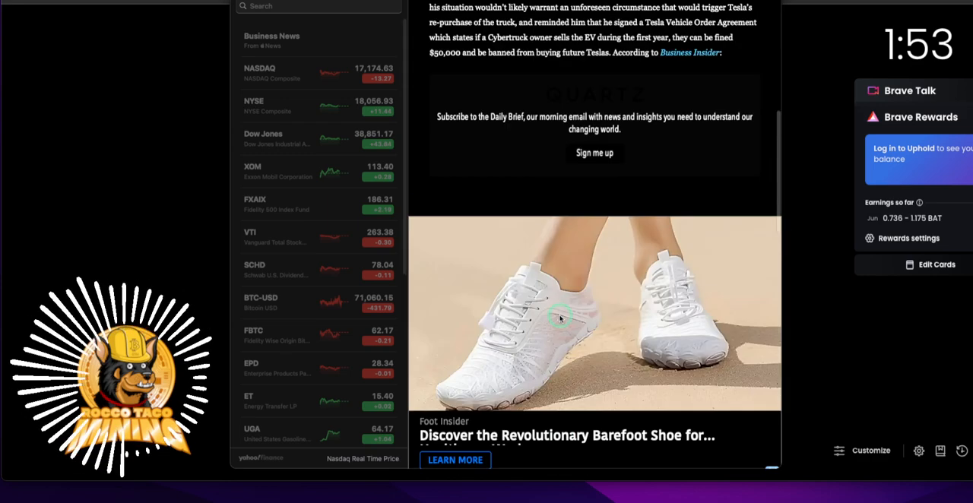
scroll("up", 3)
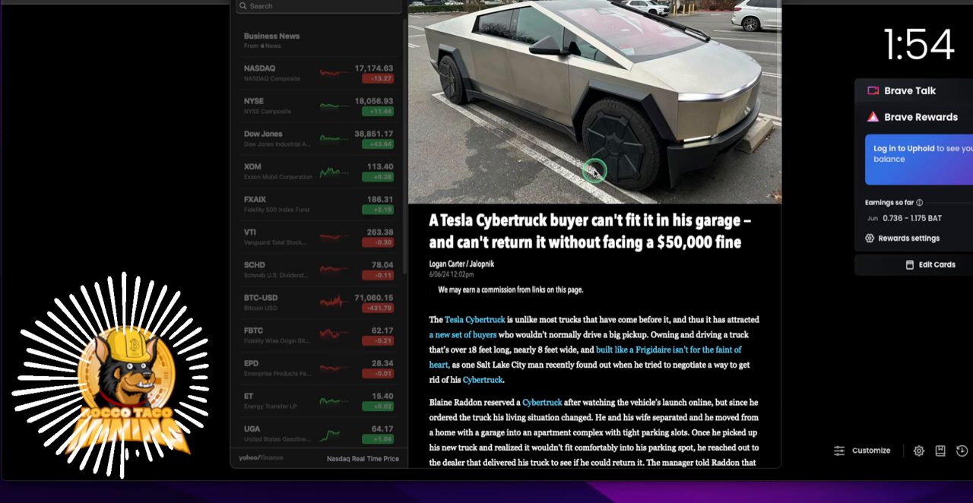
mouse_move(459, 183)
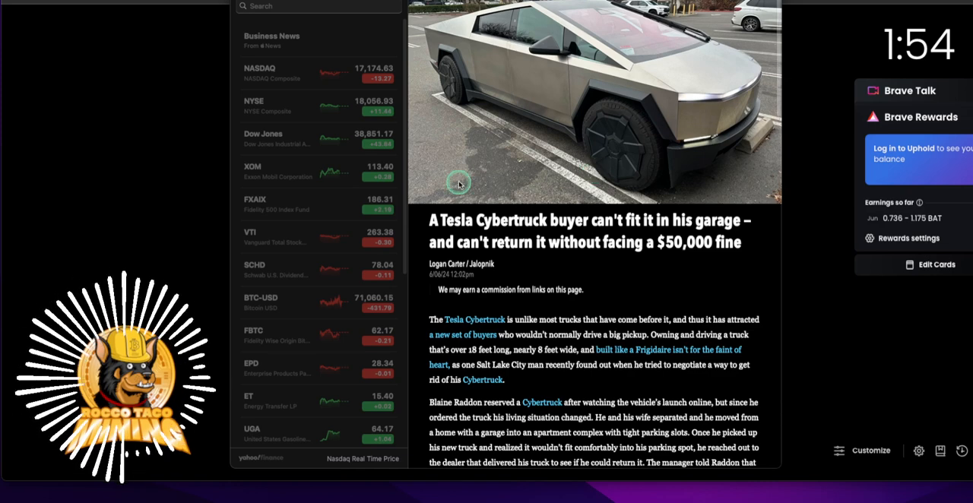